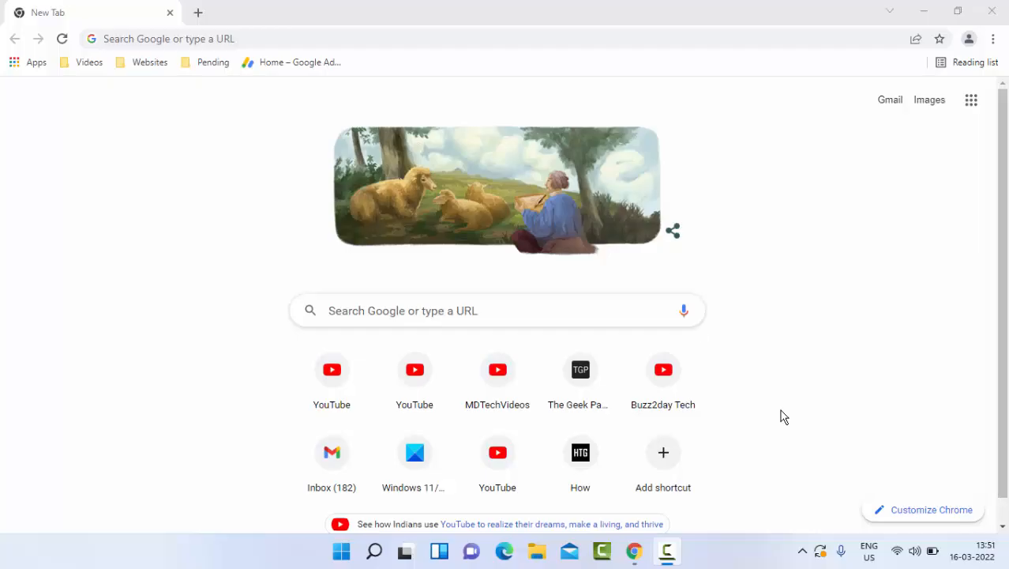
{"action": "mouse_move", "coordinate": [780, 405]}
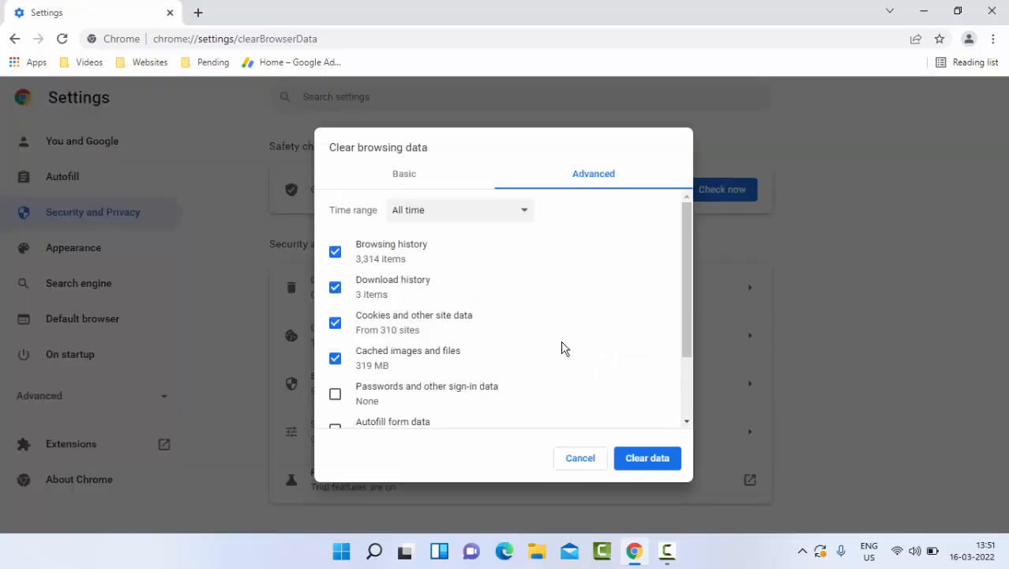
Step: Set the Basic clear-browsing-data time range to All time, then cancel without clearing
{"action": "left_click", "coordinate": [403, 173]}
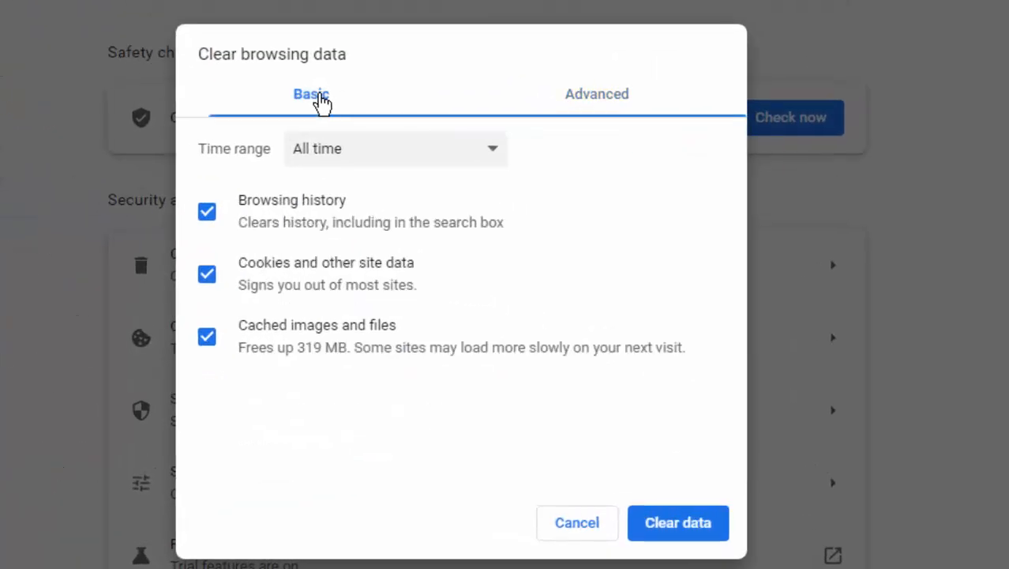
{"action": "left_click", "coordinate": [395, 148]}
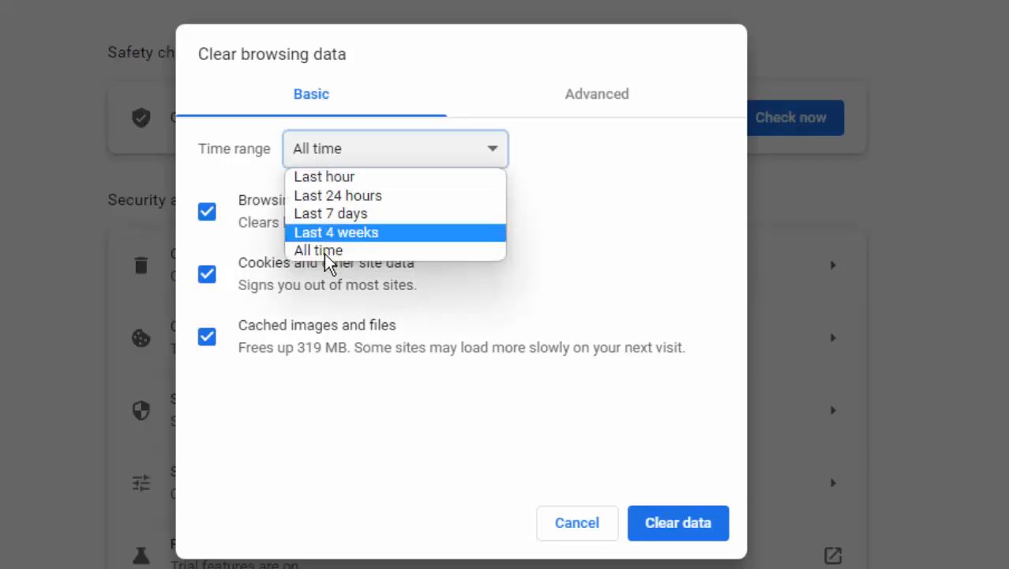
{"action": "left_click", "coordinate": [317, 250]}
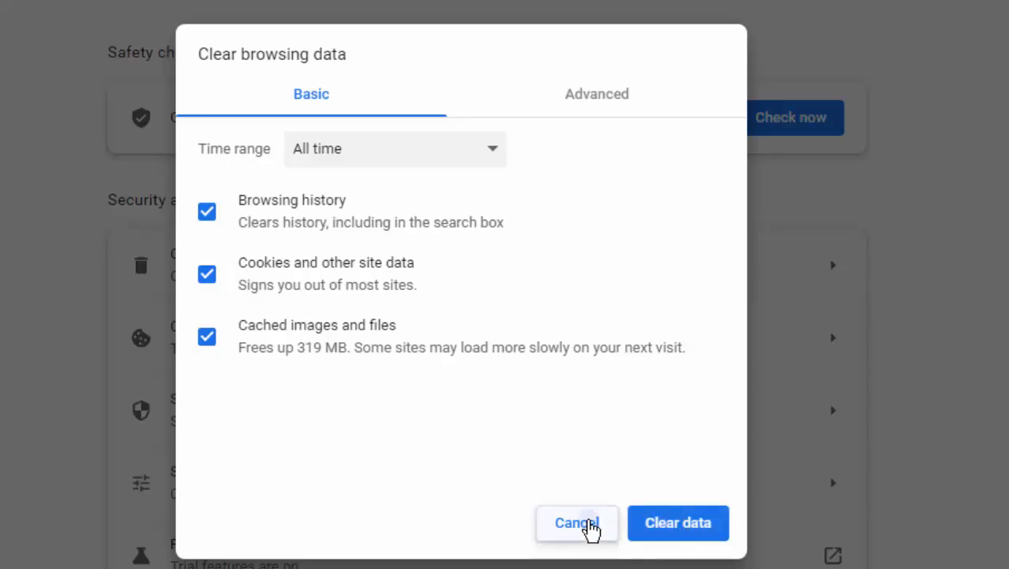
{"action": "left_click", "coordinate": [576, 522]}
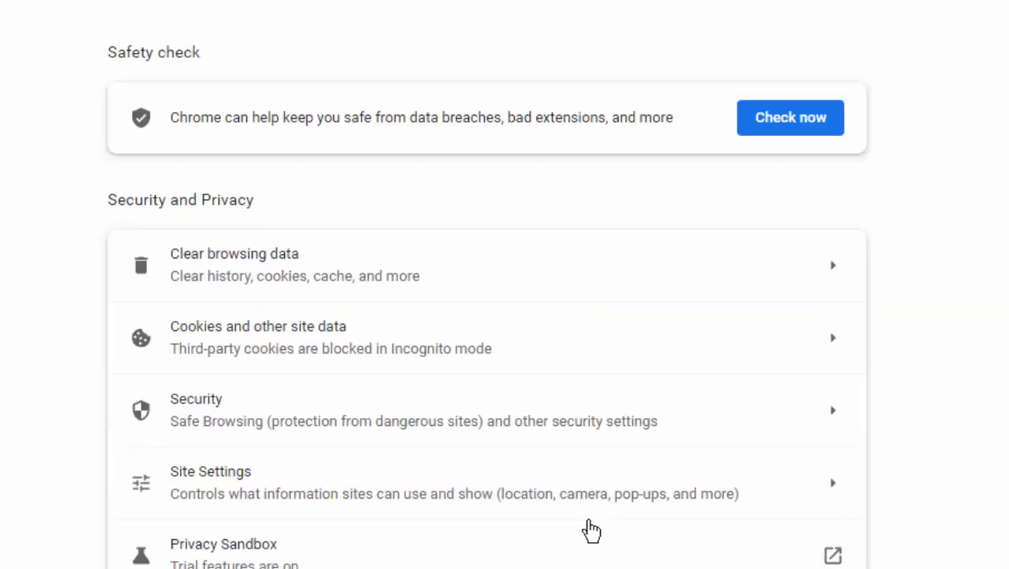
{"action": "left_click", "coordinate": [235, 264]}
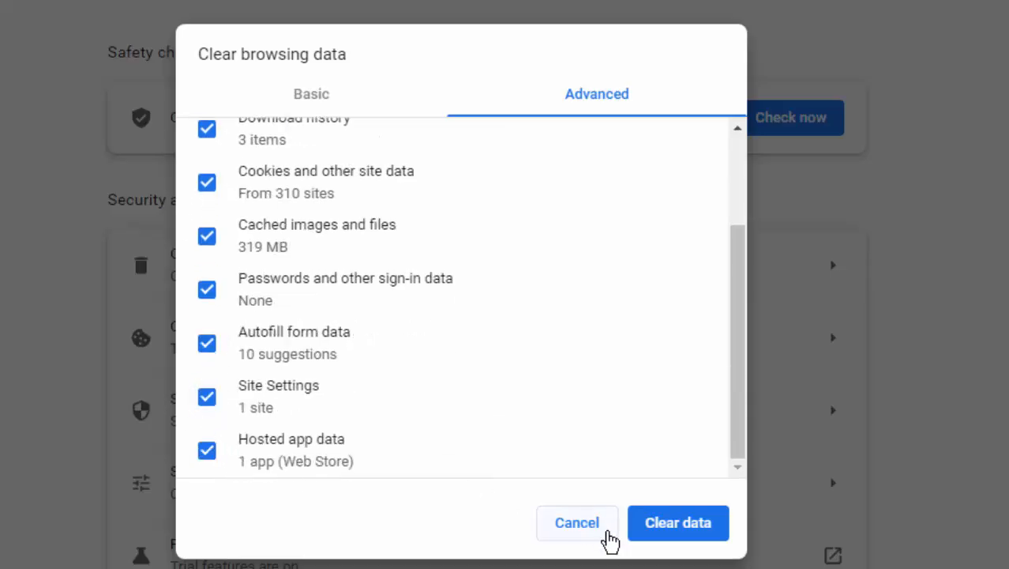
{"action": "mouse_move", "coordinate": [578, 522]}
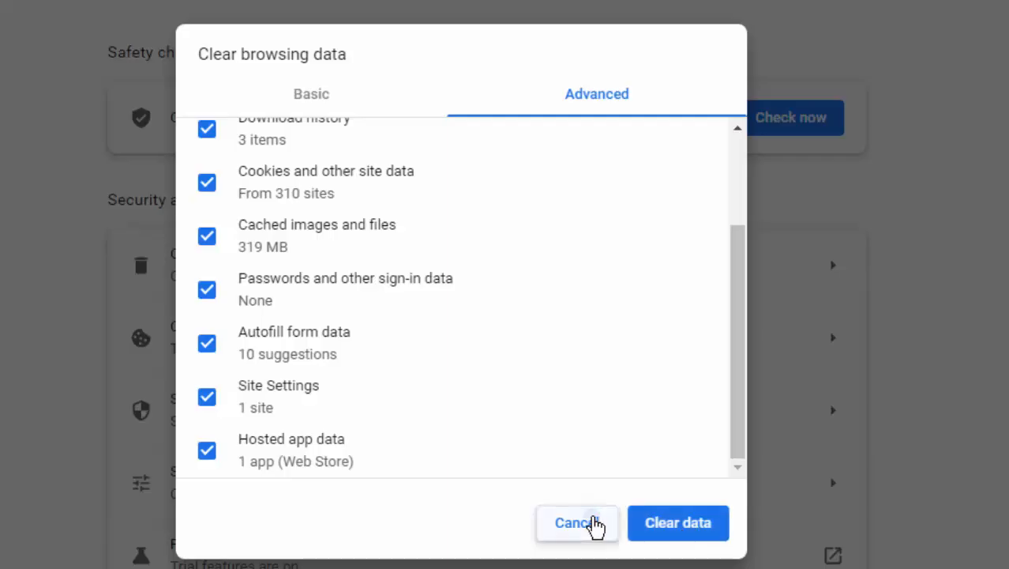
{"action": "left_click", "coordinate": [576, 523]}
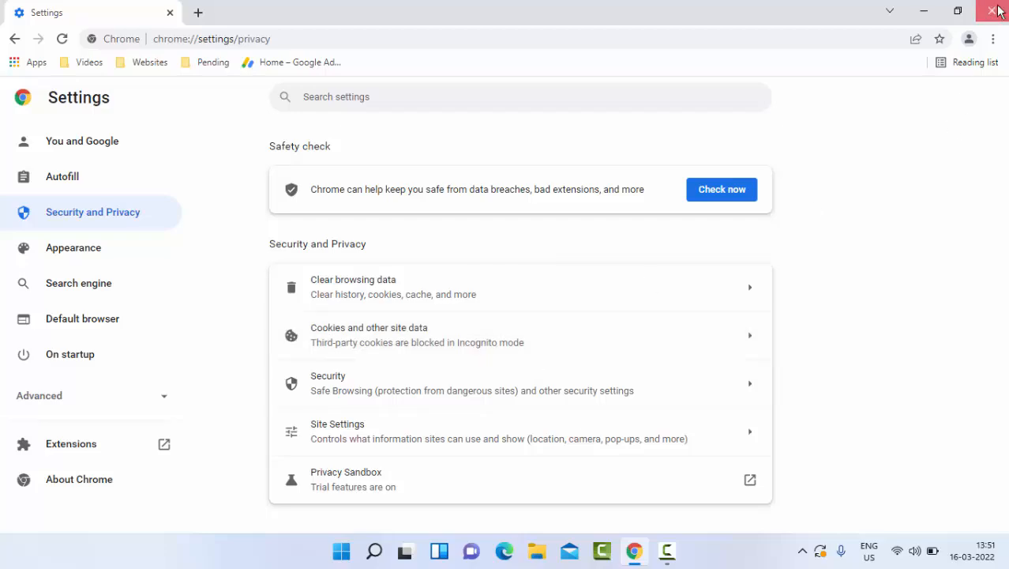
Step: Close Chrome and run Command Prompt as administrator from a Start menu search for 'command'
{"action": "left_click", "coordinate": [998, 11]}
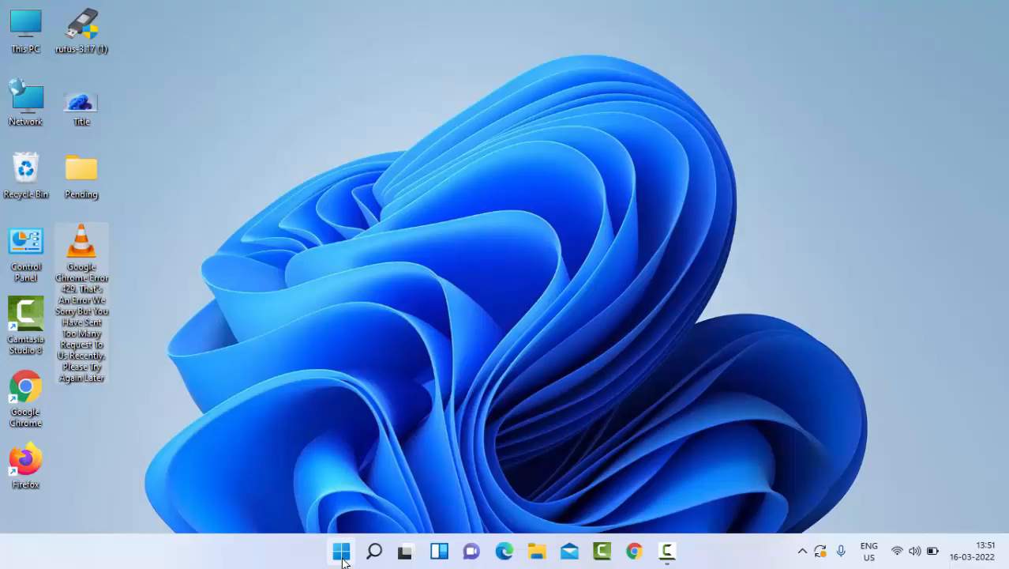
{"action": "left_click", "coordinate": [341, 552]}
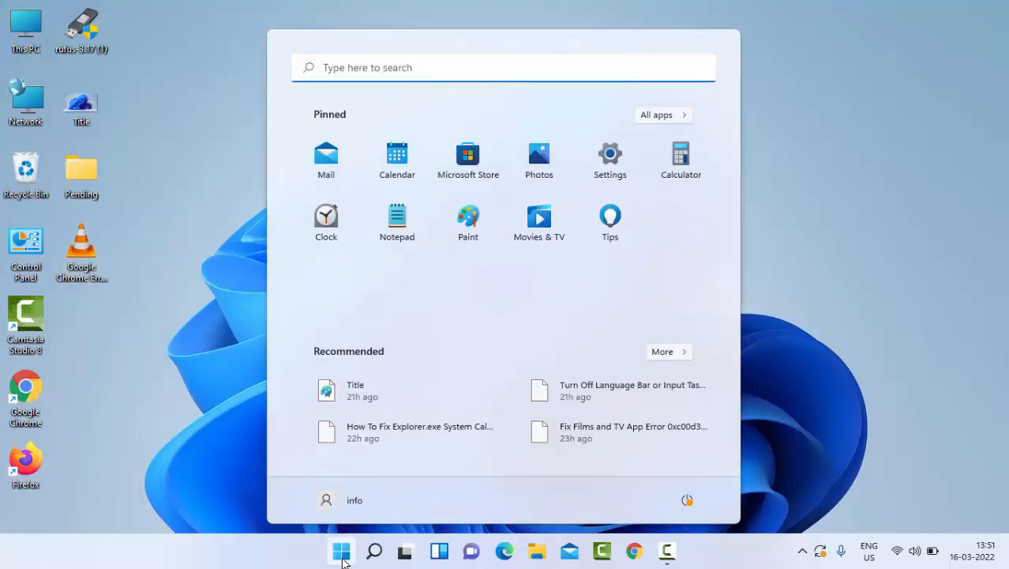
{"action": "type", "text": "command p"}
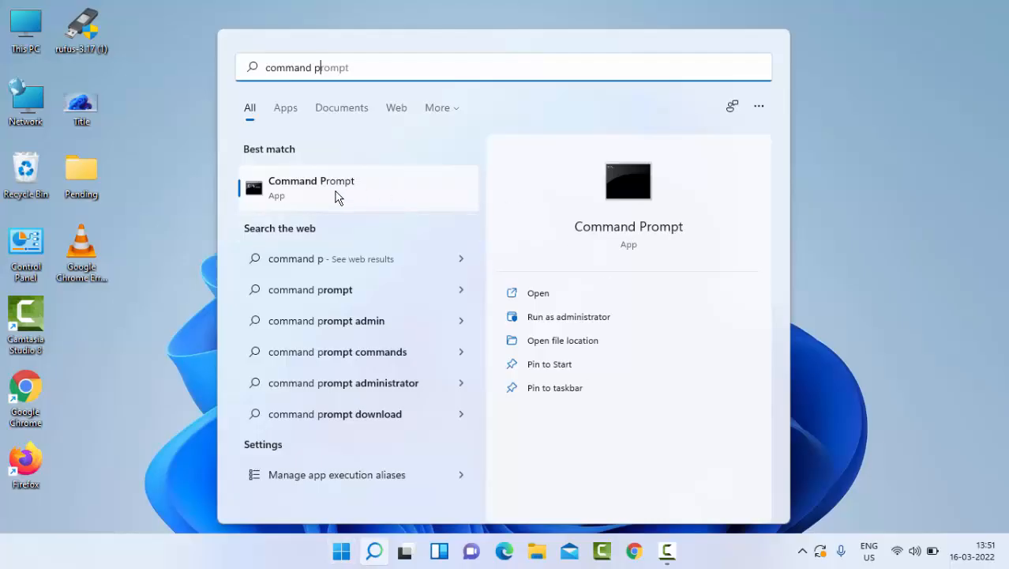
{"action": "right_click", "coordinate": [311, 188]}
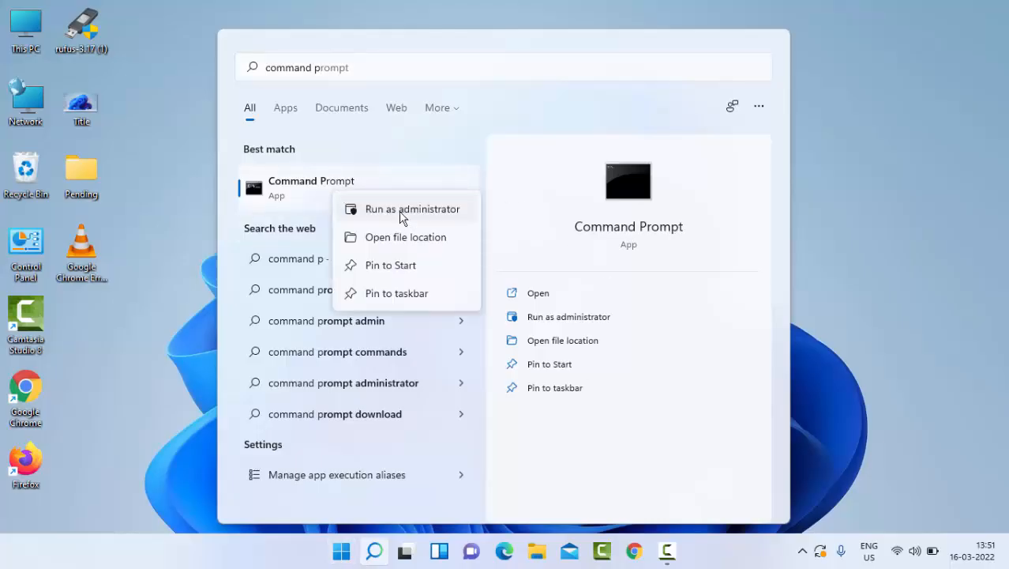
{"action": "left_click", "coordinate": [412, 208]}
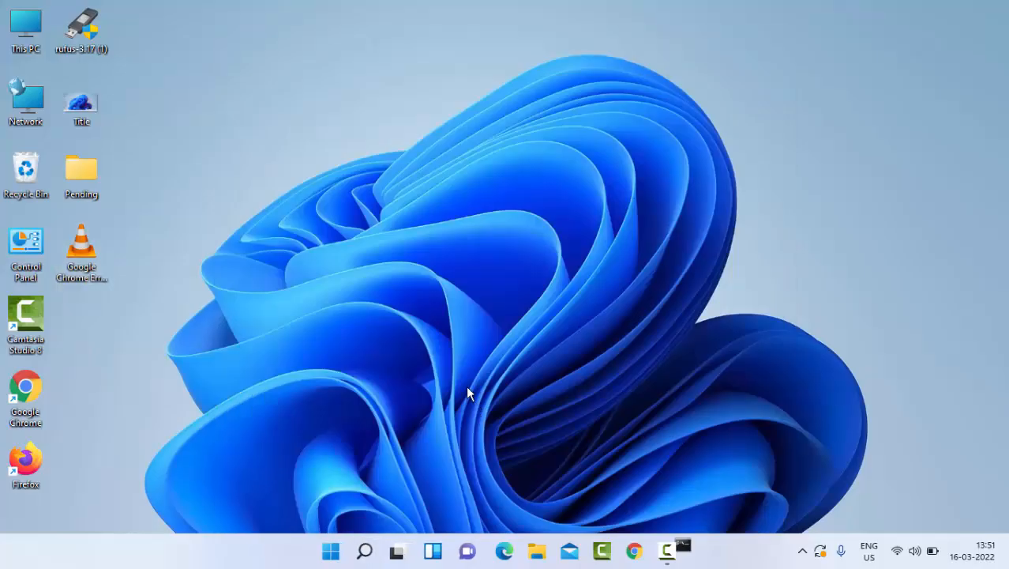
Step: Enter ipconfig /flushdns in the administrator Command Prompt
{"action": "left_click", "coordinate": [681, 551]}
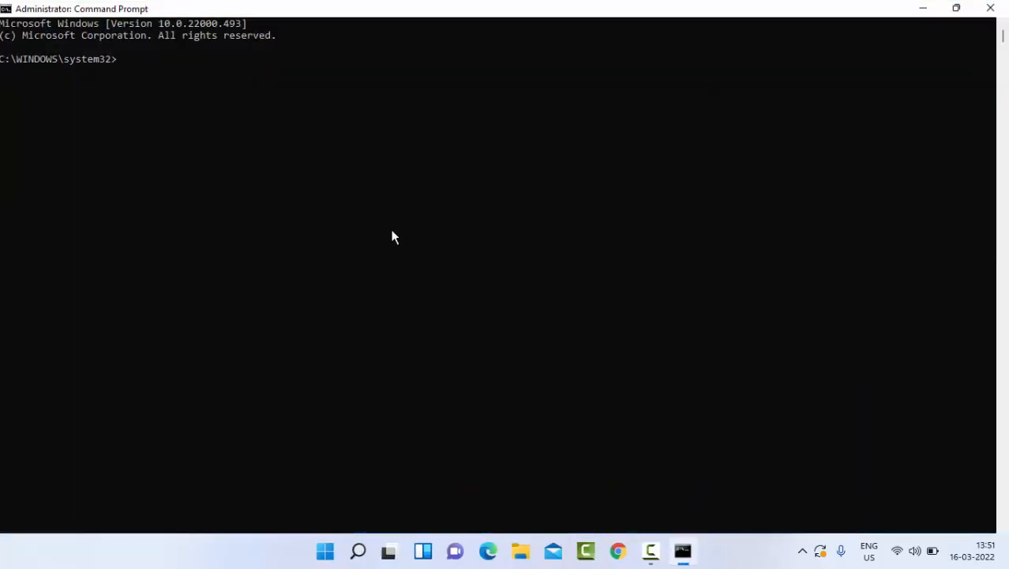
{"action": "type", "text": "i"}
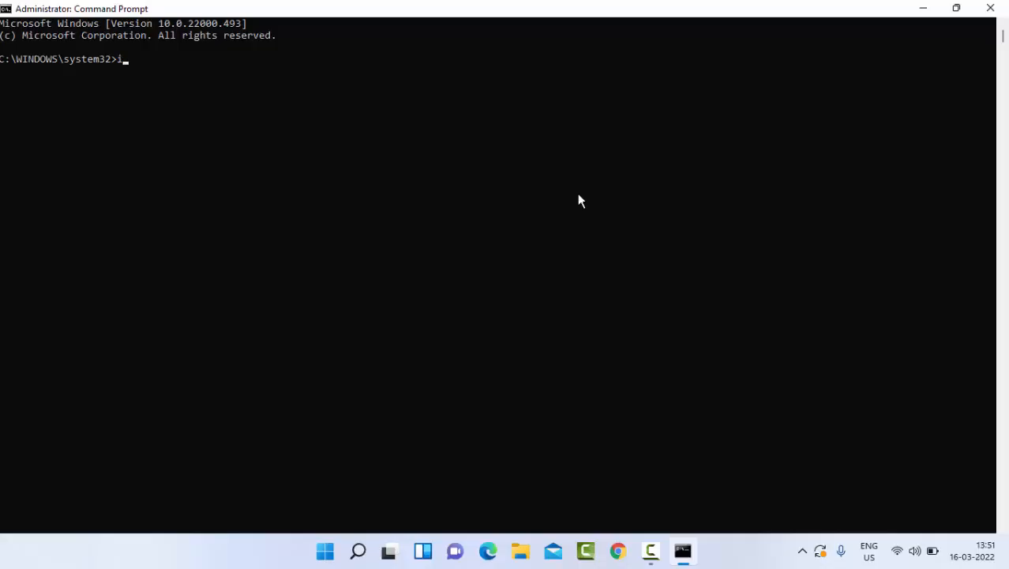
{"action": "type", "text": "pconfig /"}
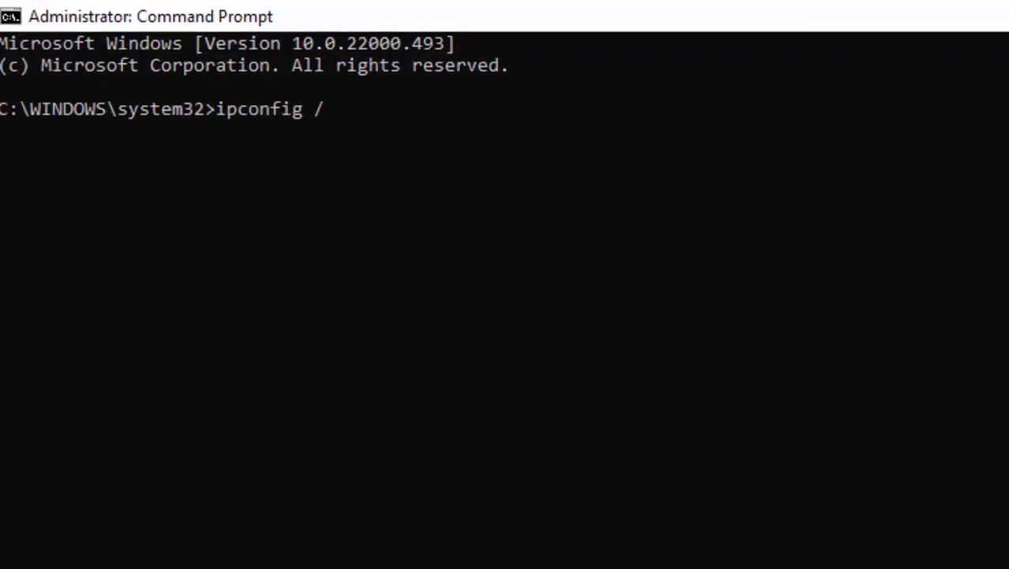
{"action": "type", "text": "flushdns"}
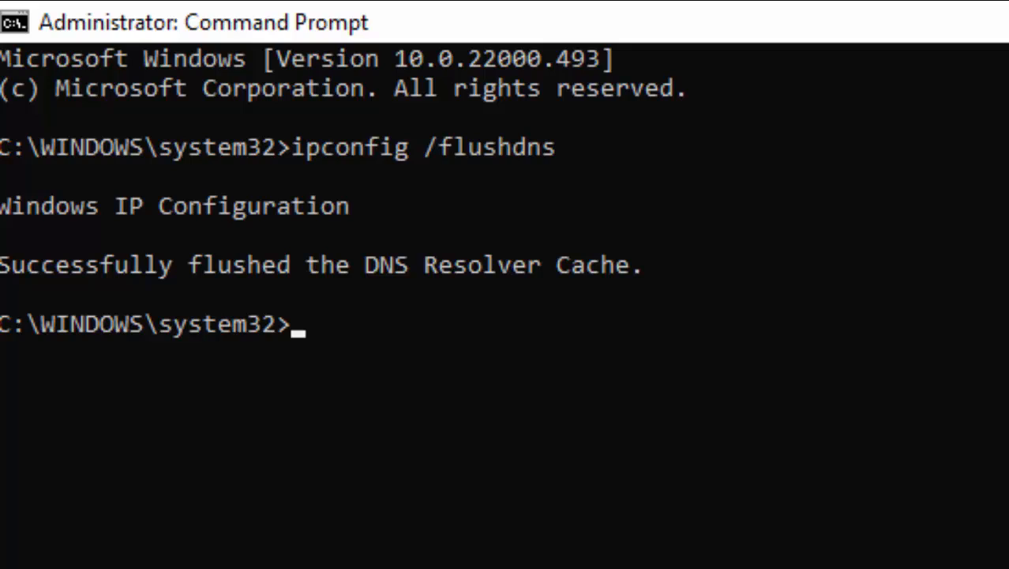
{"action": "mouse_move", "coordinate": [351, 300]}
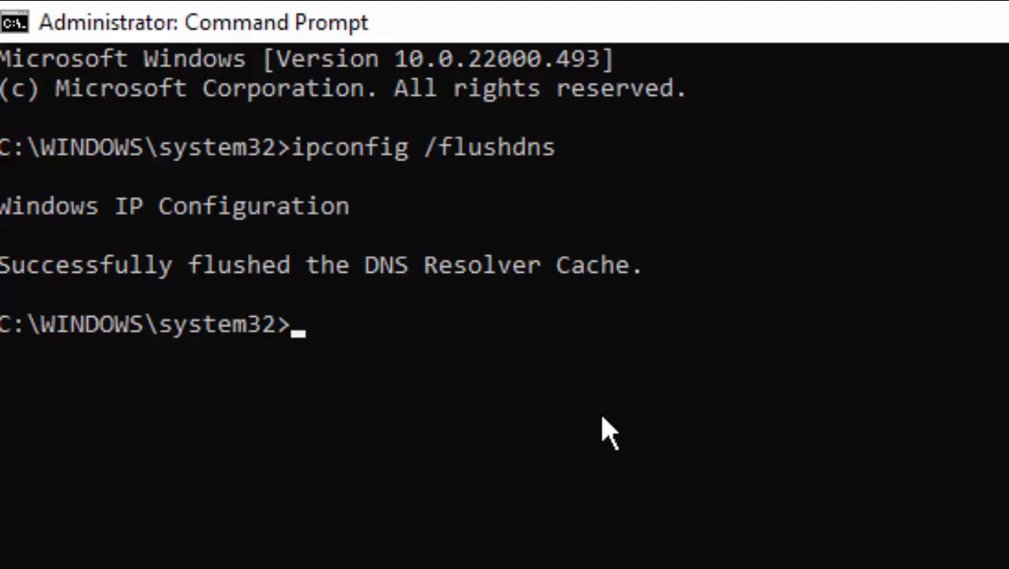
Step: Run netsh winsock reset in the administrator Command Prompt
{"action": "type", "text": "netsh wins"}
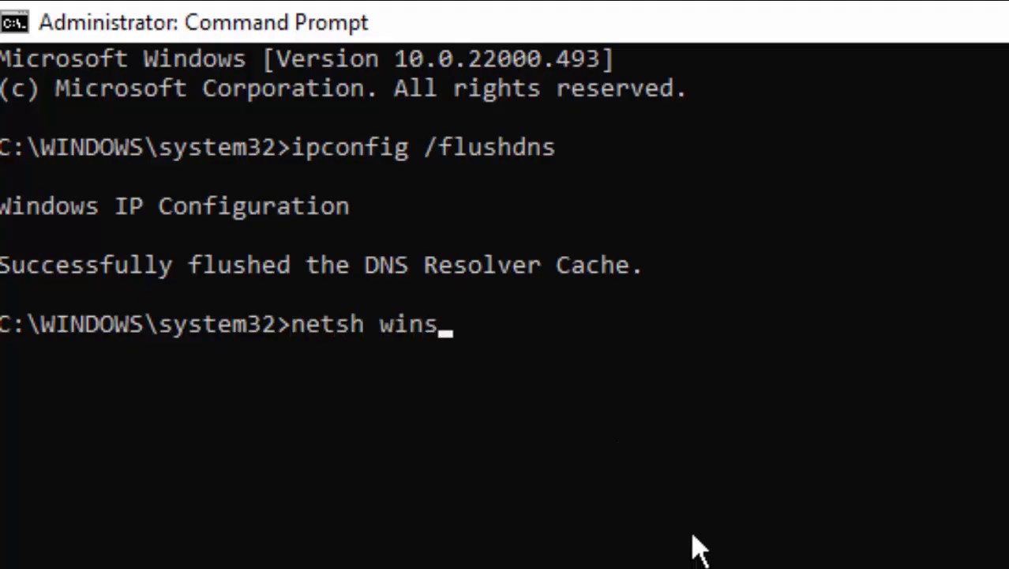
{"action": "type", "text": "ock reset"}
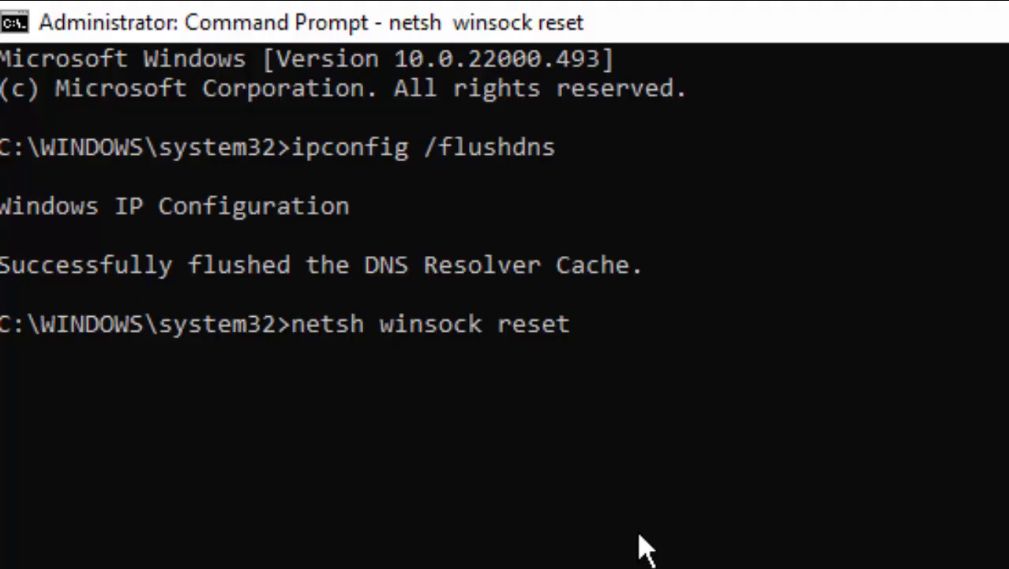
{"action": "key", "text": "enter"}
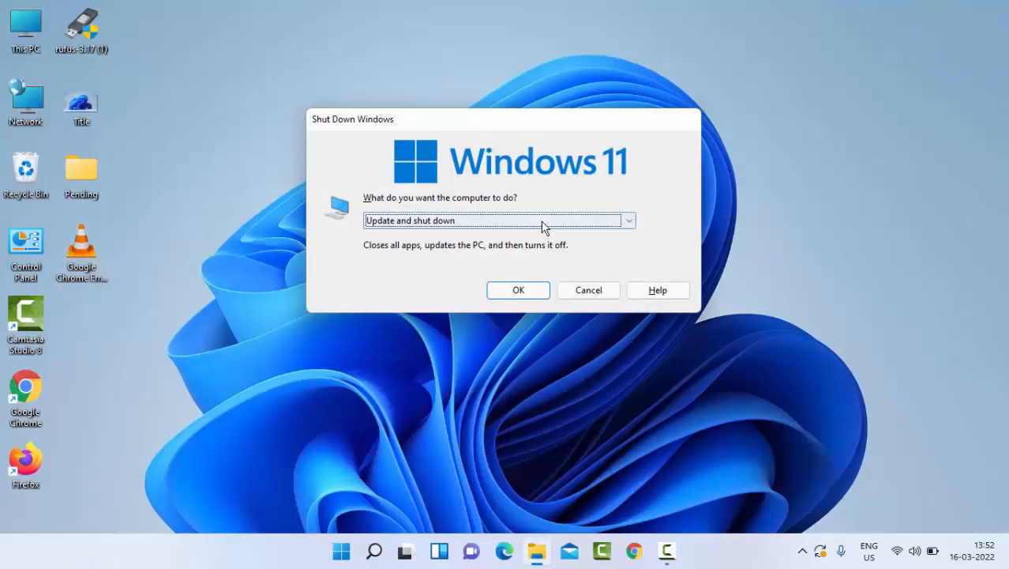
Step: Select Restart in the Shut Down Windows dialog and confirm with OK
{"action": "left_click", "coordinate": [498, 221]}
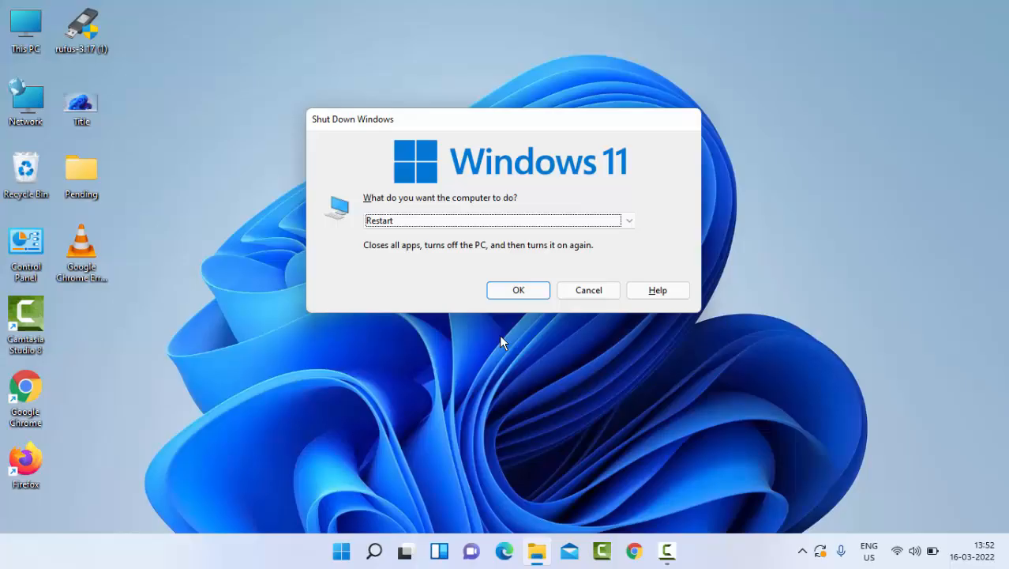
{"action": "left_click", "coordinate": [588, 289]}
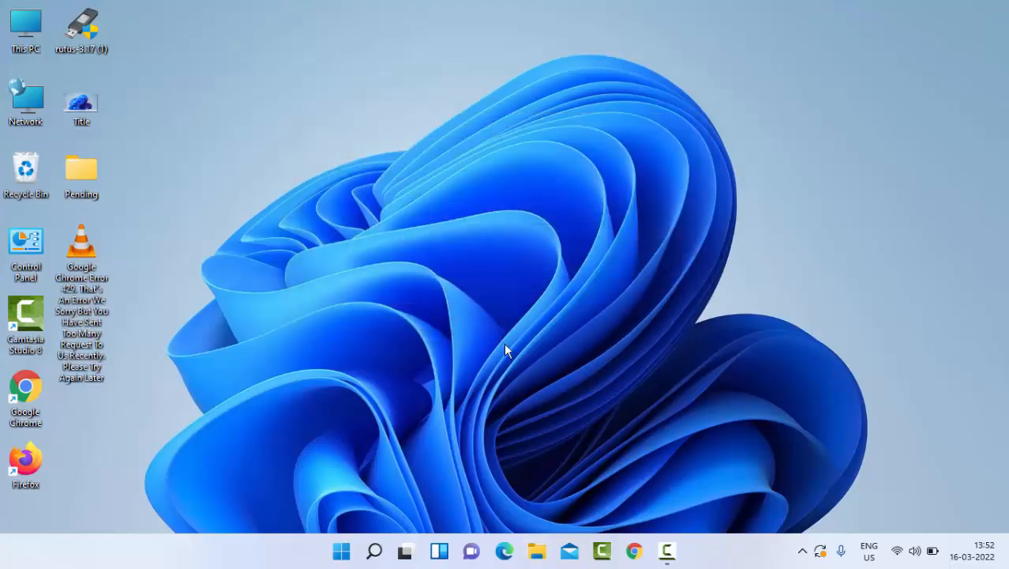
{"action": "mouse_move", "coordinate": [493, 406]}
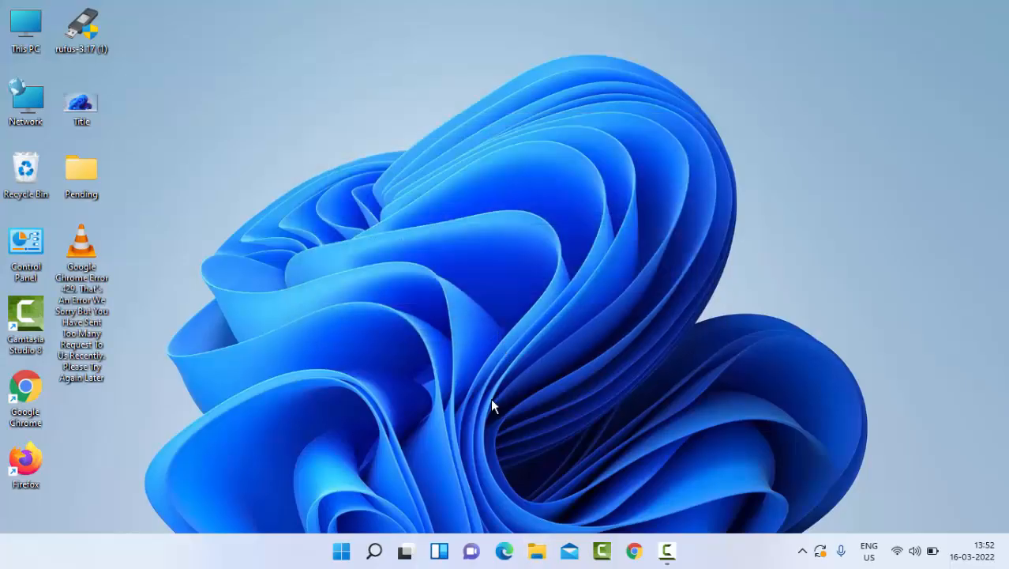
{"action": "mouse_move", "coordinate": [496, 409]}
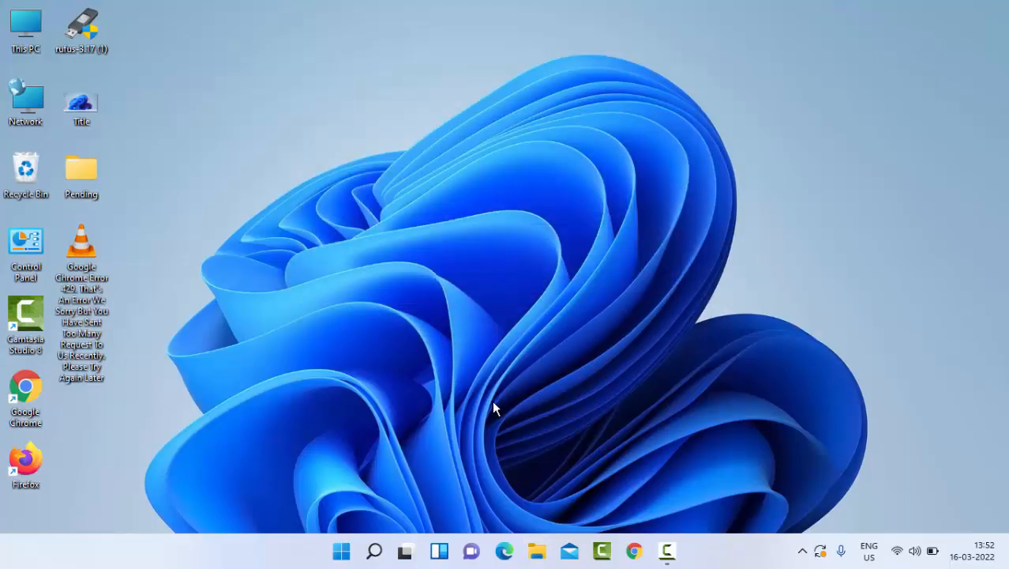